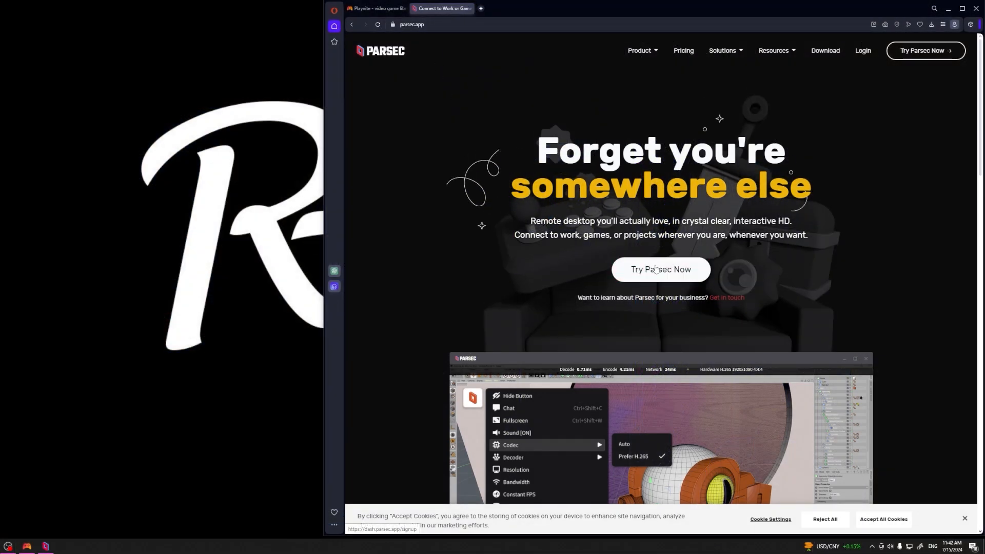
Switch Opera to the Playnite tab showing playnite.link.
left_click(376, 8)
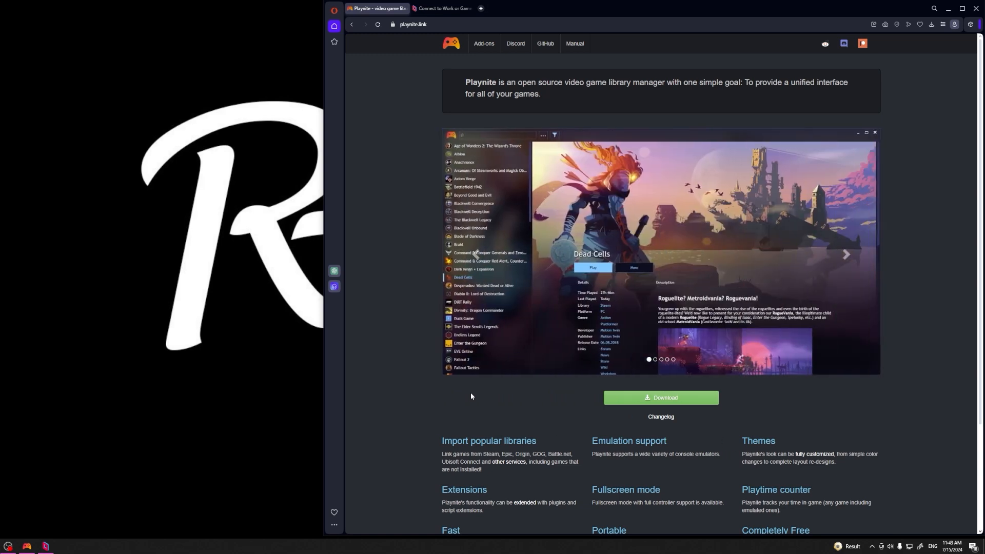
mouse_move(187, 519)
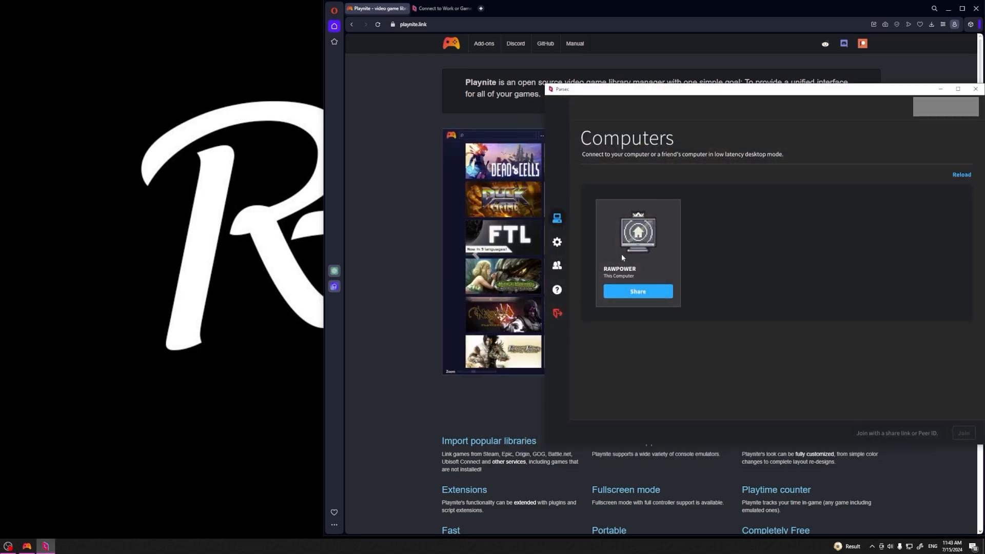
Review Parsec's Client settings page from the sidebar gear icon.
left_click(556, 243)
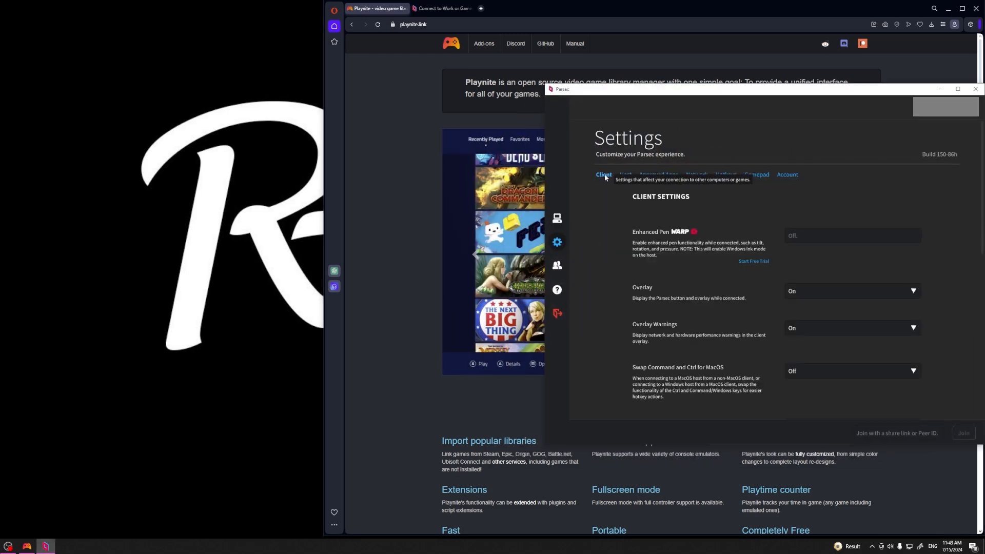
scroll("down", 3)
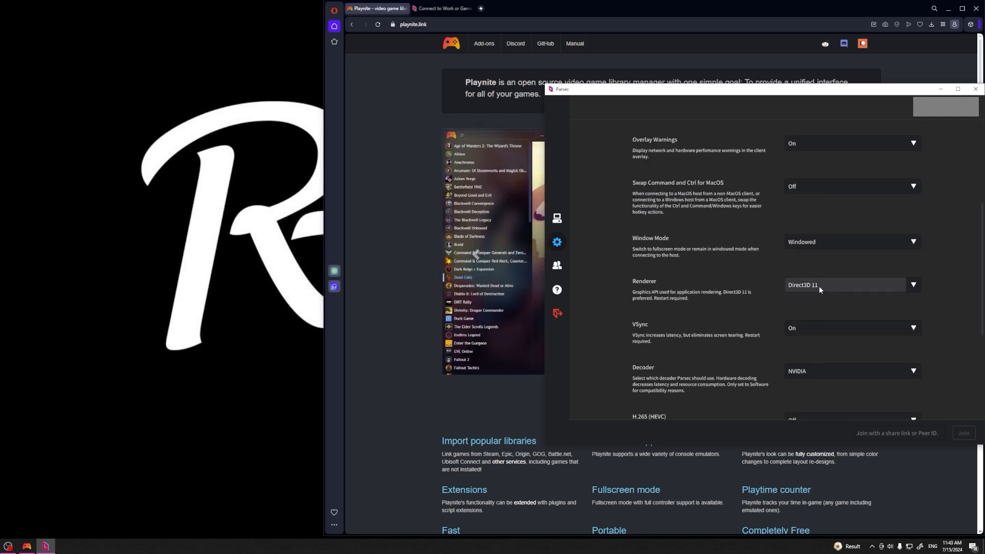
scroll("up", 3)
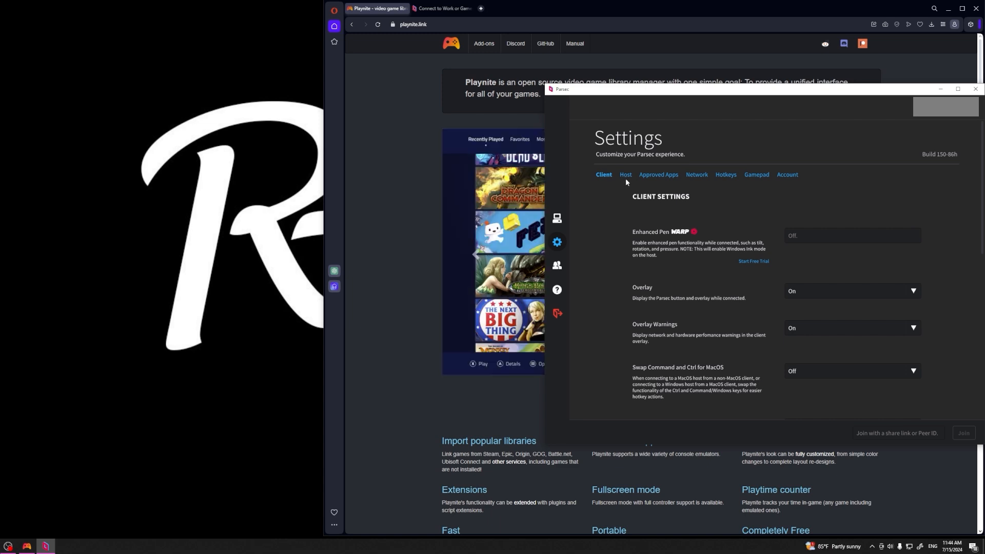
In Parsec Host settings, set the Bandwidth Limit to 50 Mbps.
left_click(625, 174)
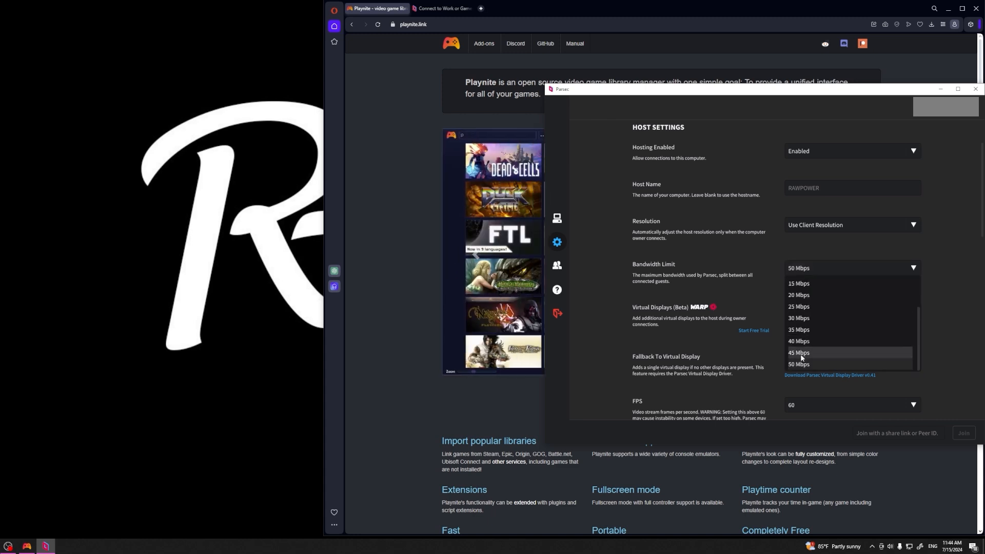
mouse_move(799, 364)
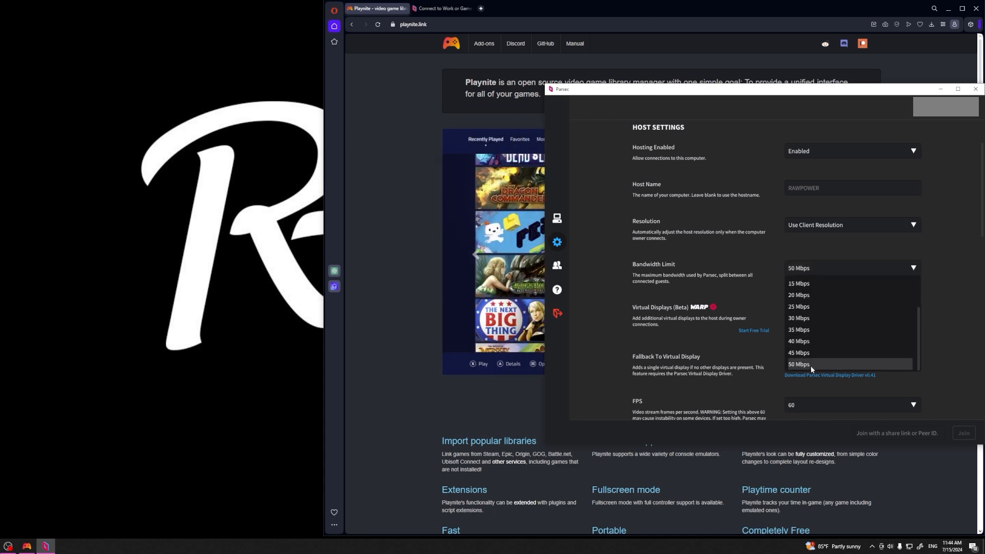
left_click(799, 365)
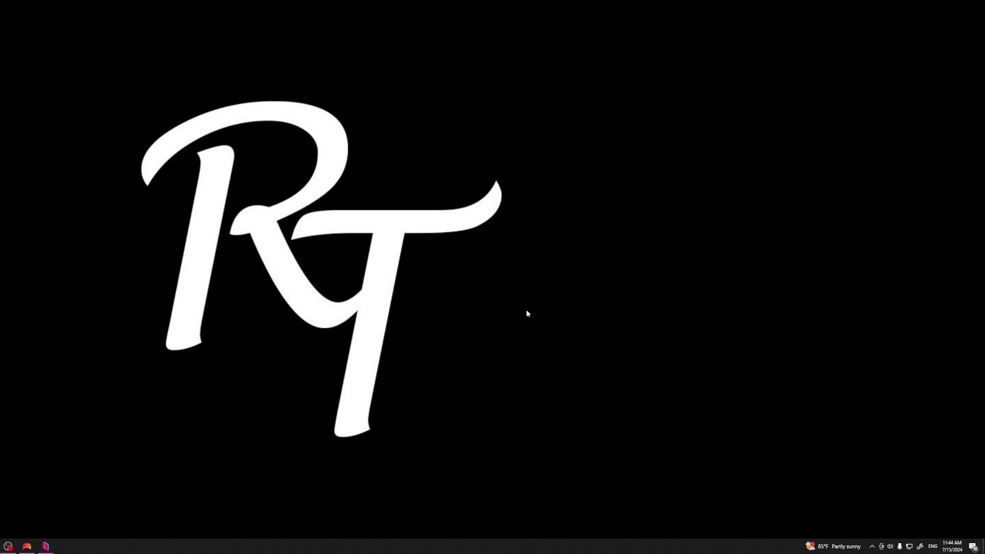
Launch Playnite from the taskbar to show the game library grid.
left_click(45, 546)
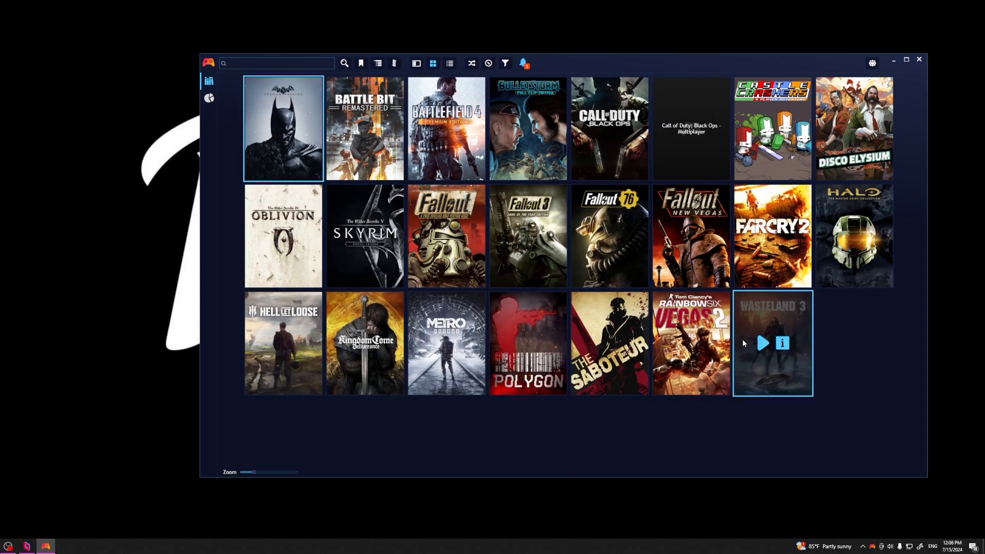
mouse_move(446, 236)
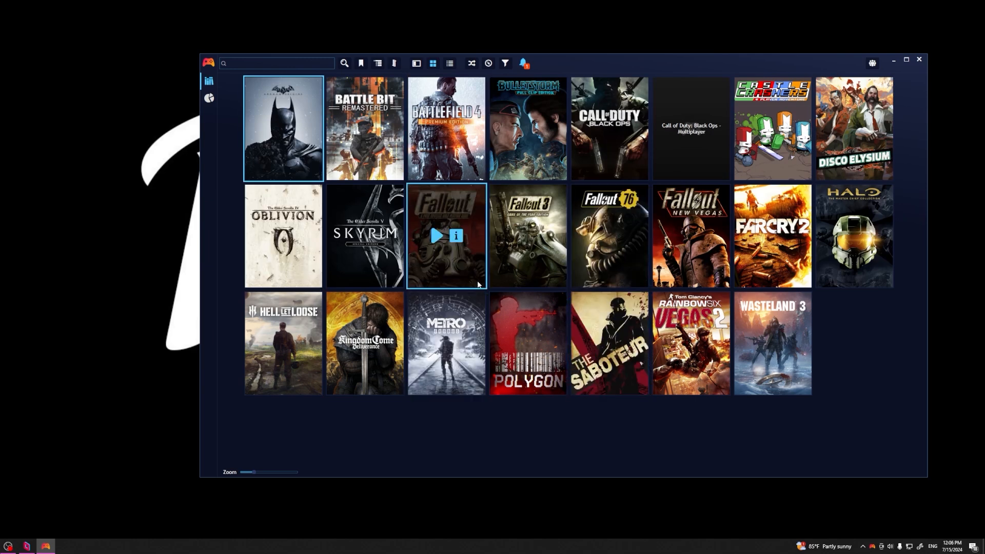
mouse_move(609, 343)
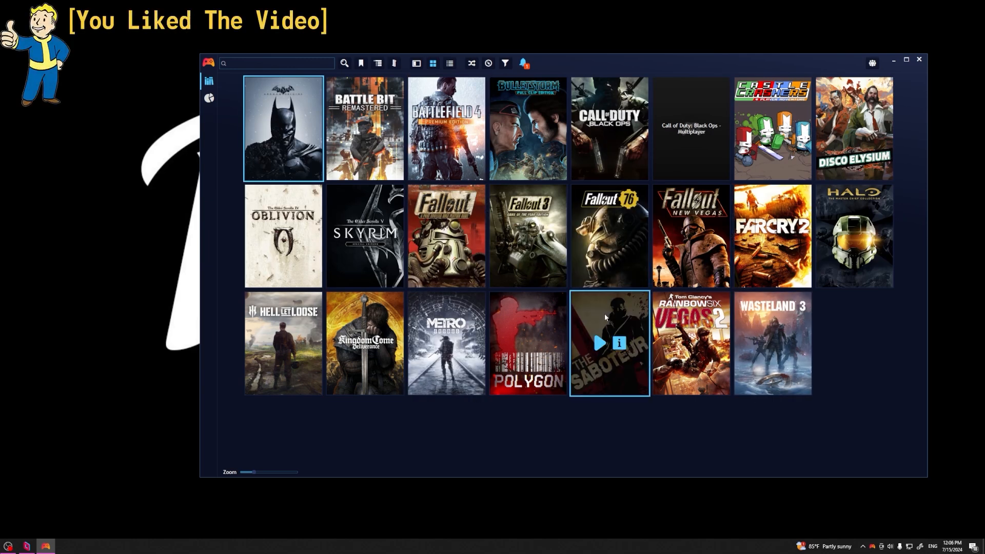
Bring up Playnite's main menu to switch to Fullscreen Mode (F11).
left_click(208, 62)
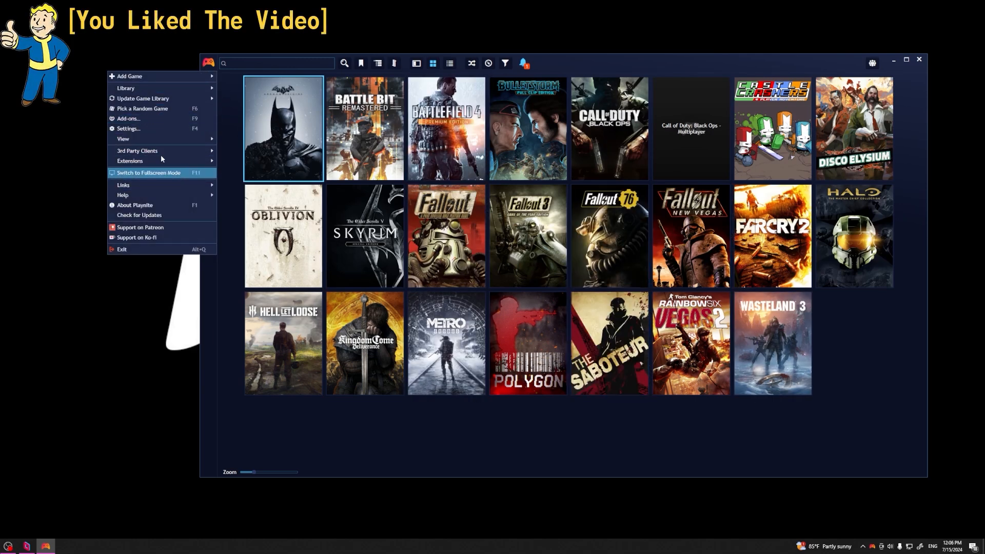
mouse_move(141, 99)
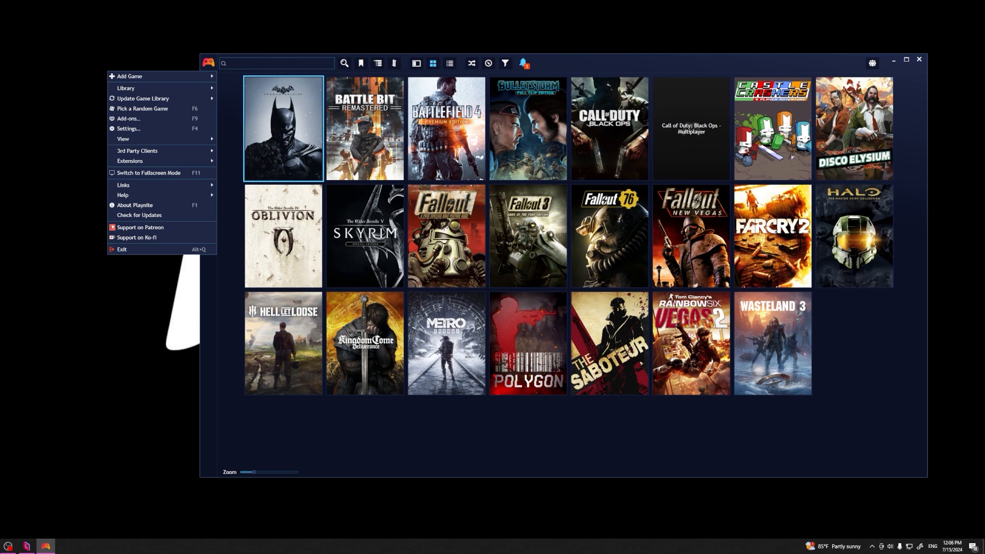
mouse_move(589, 72)
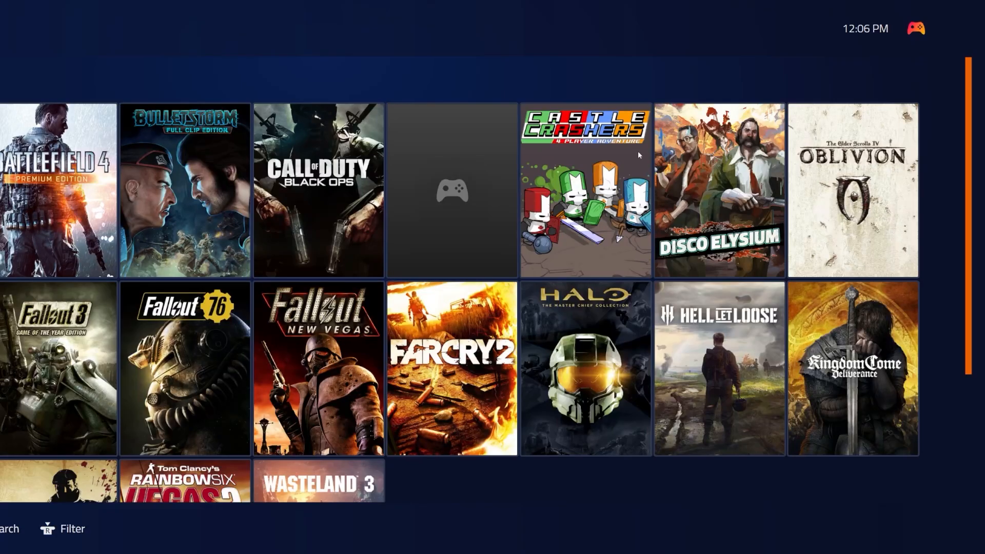
mouse_move(480, 471)
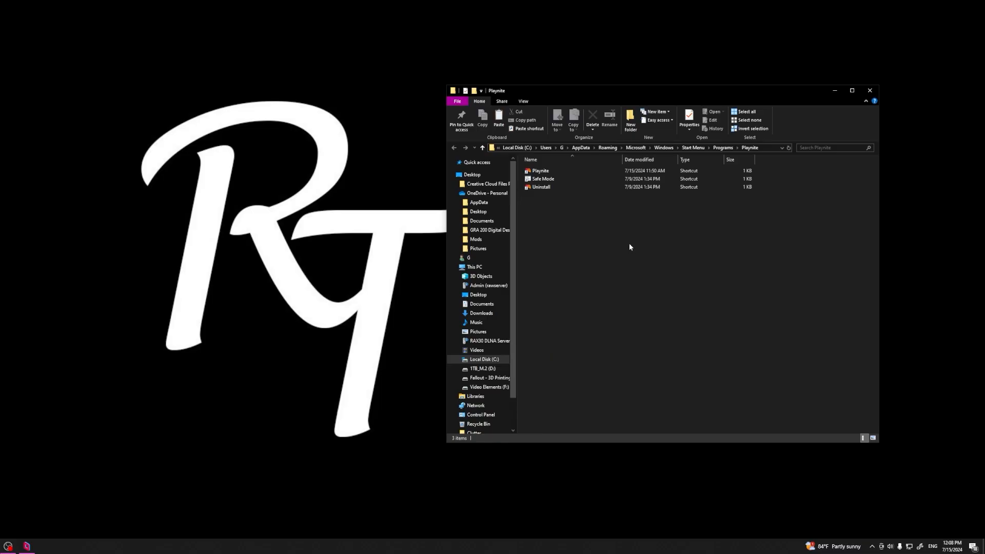
Copy the Playnite shortcut and run shell:startup to reach the Startup folder.
left_click(541, 187)
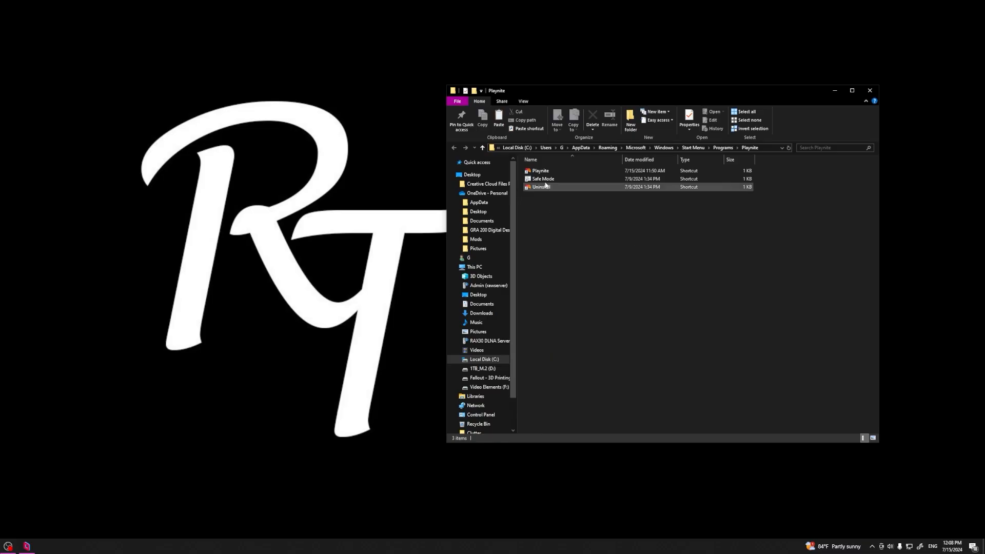
right_click(539, 171)
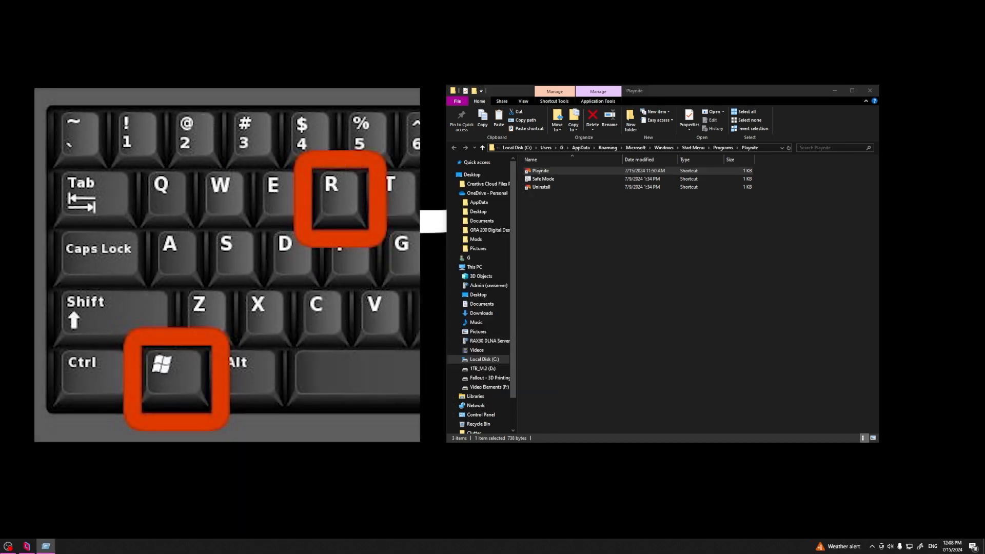
key("win+r")
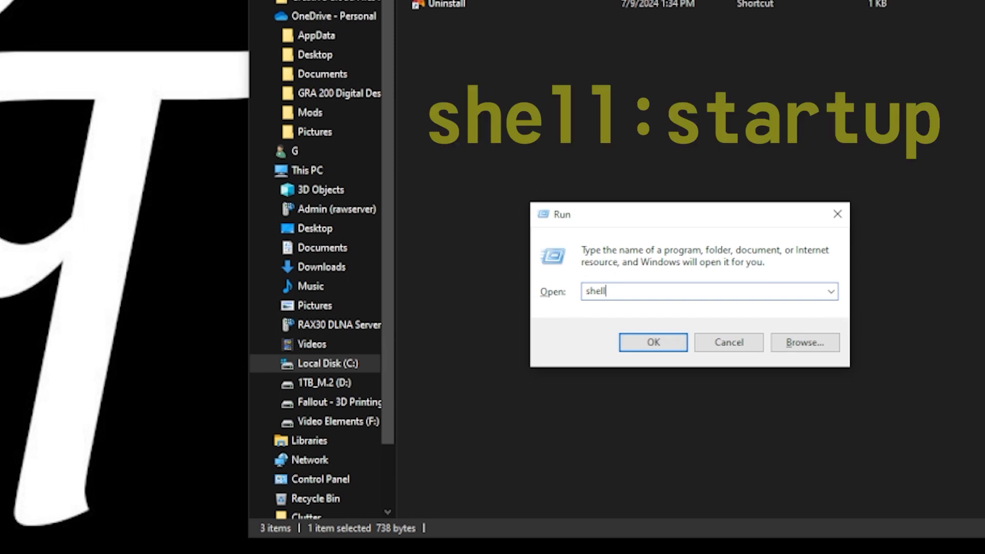
type(":")
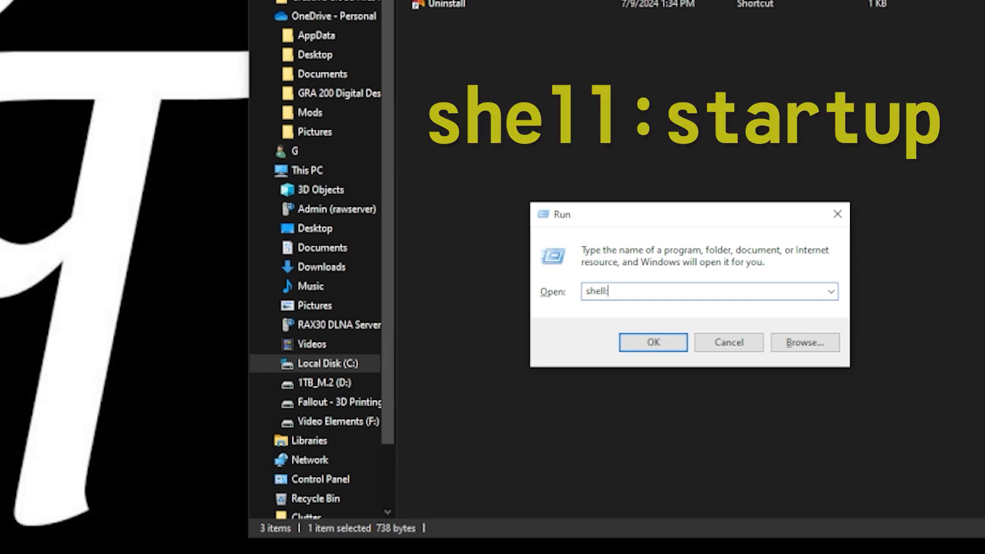
left_click(653, 343)
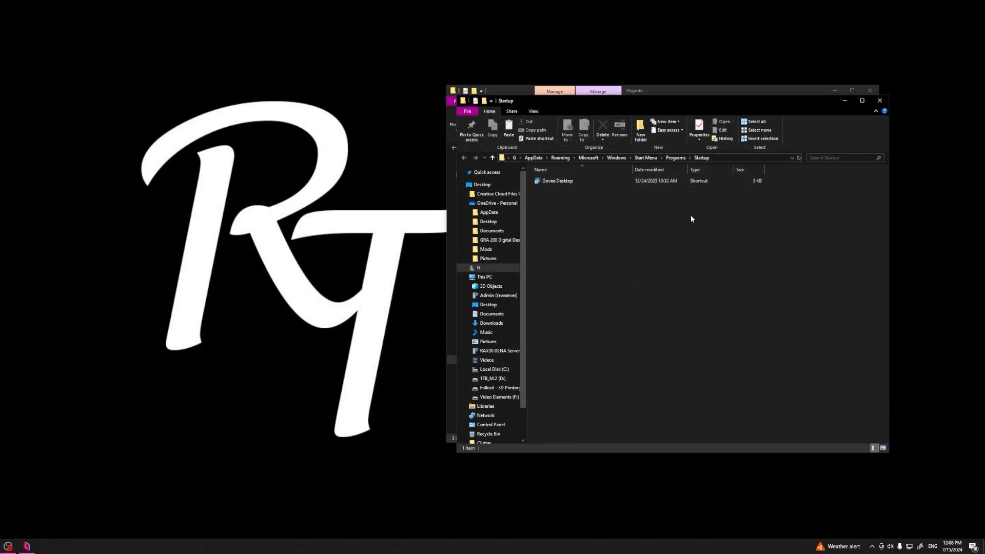
Paste the Playnite shortcut into the Startup folder beside Govee Desktop.
right_click(690, 219)
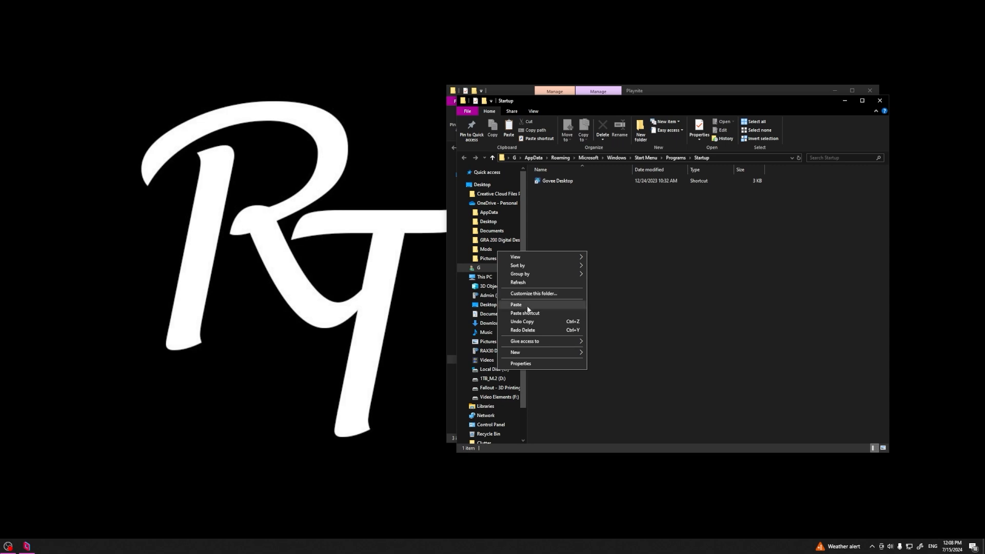
left_click(516, 305)
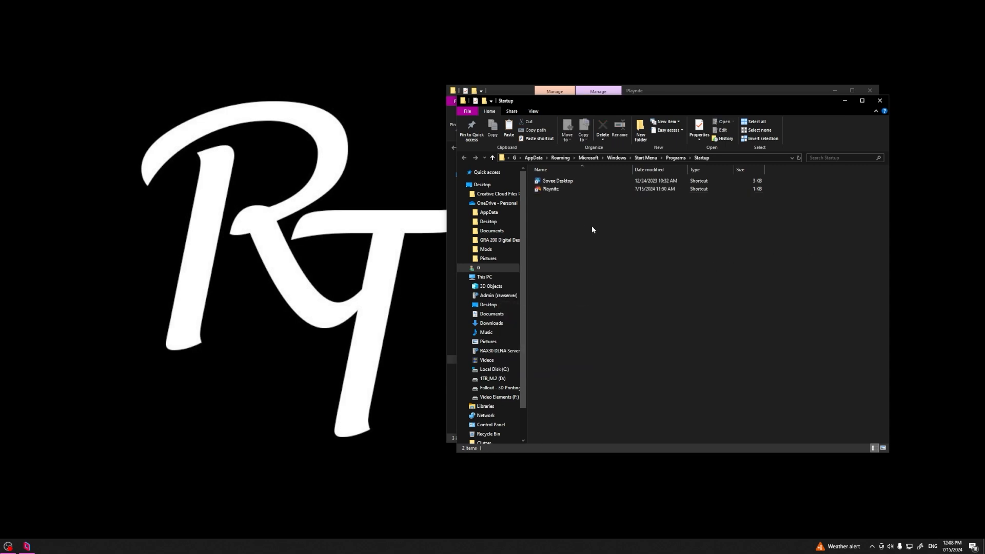
mouse_move(568, 211)
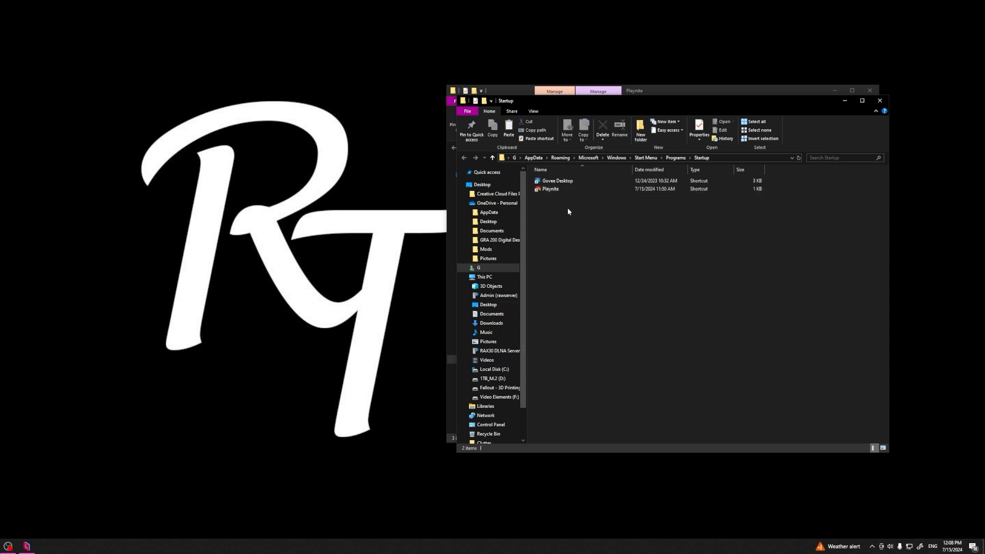
mouse_move(723, 296)
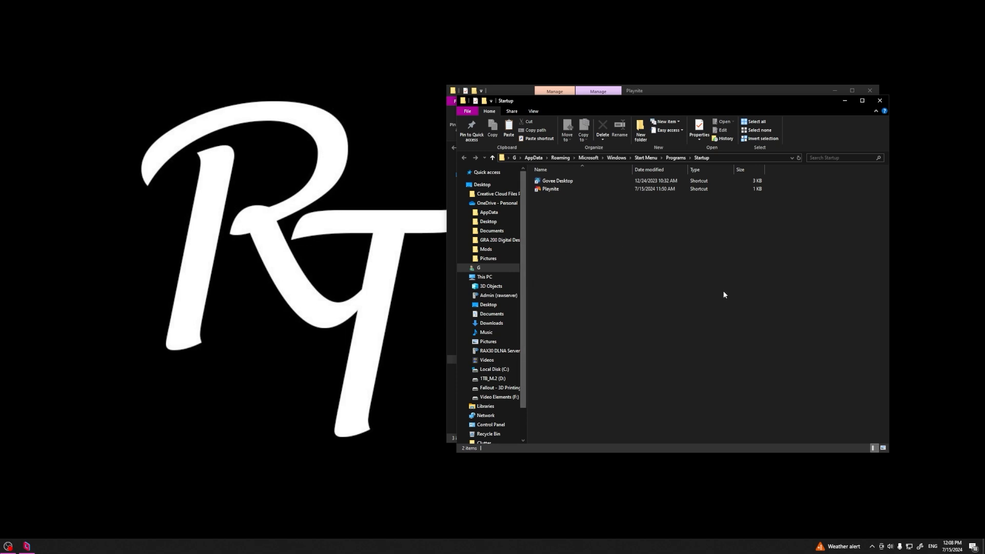
mouse_move(796, 358)
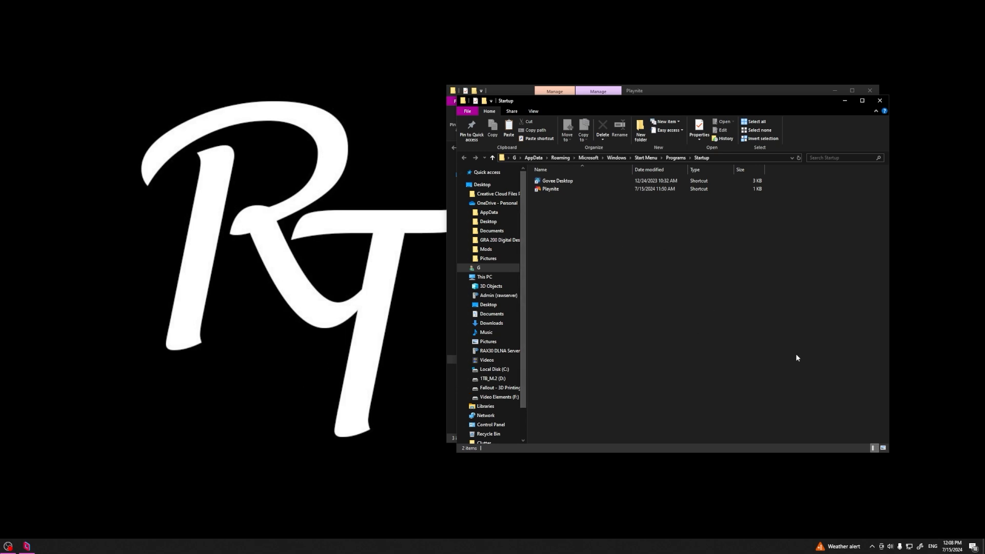
mouse_move(742, 281)
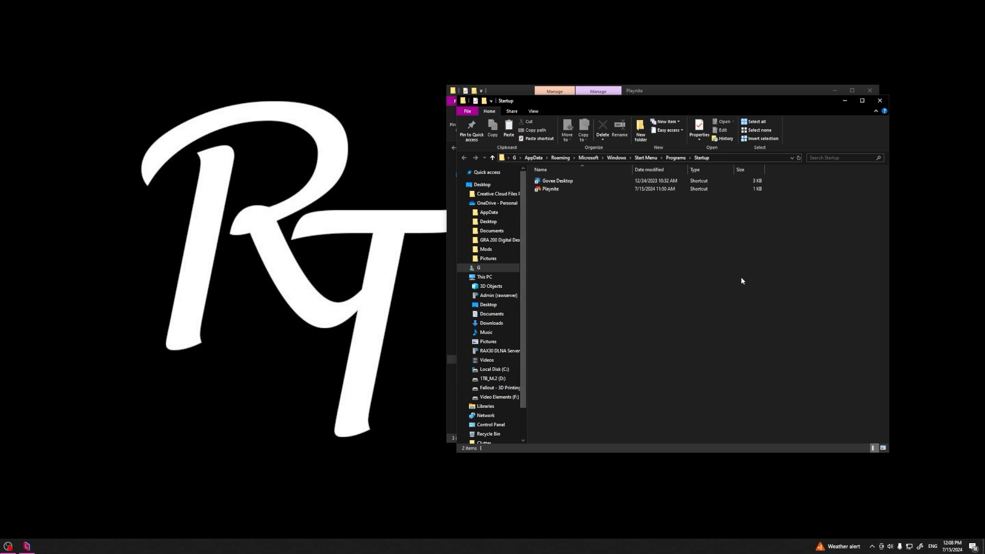
mouse_move(721, 296)
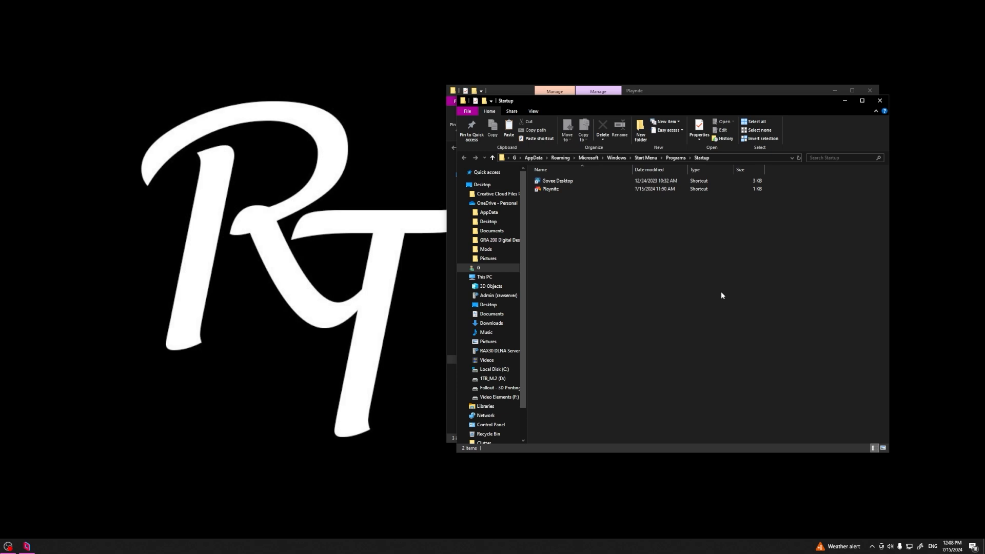